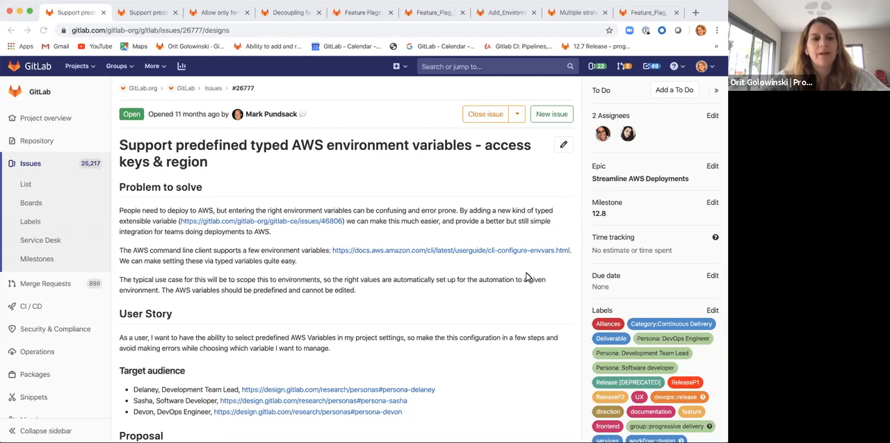
pyautogui.moveTo(314, 195)
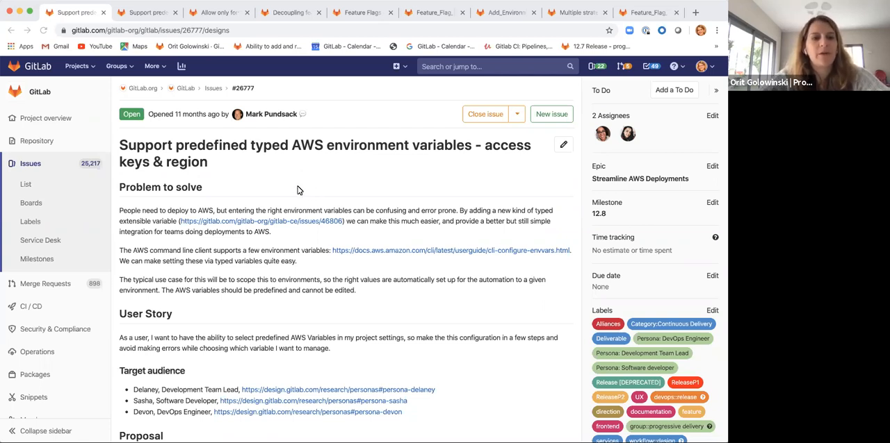
pyautogui.moveTo(283, 166)
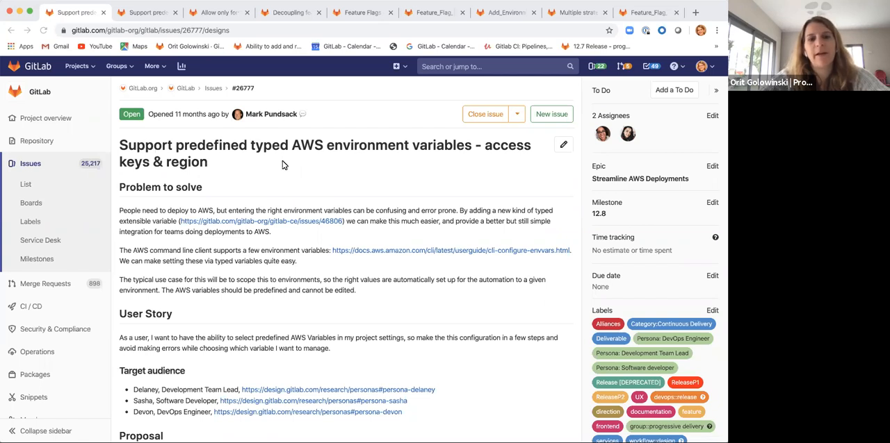
pyautogui.moveTo(375, 160)
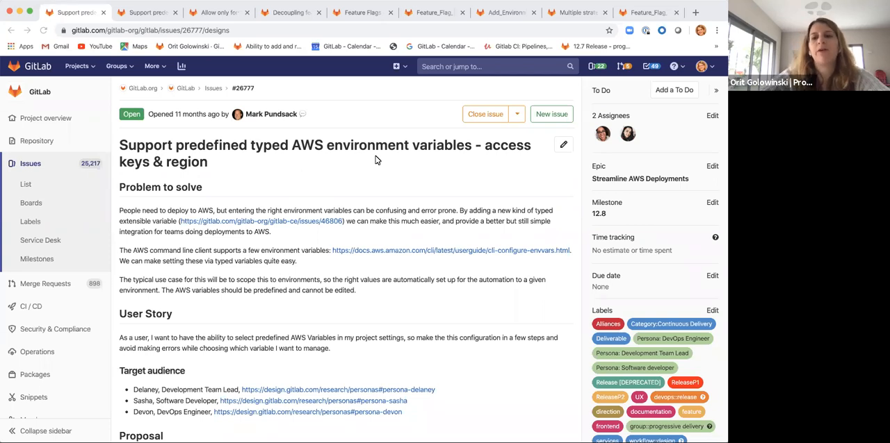
pyautogui.moveTo(543, 195)
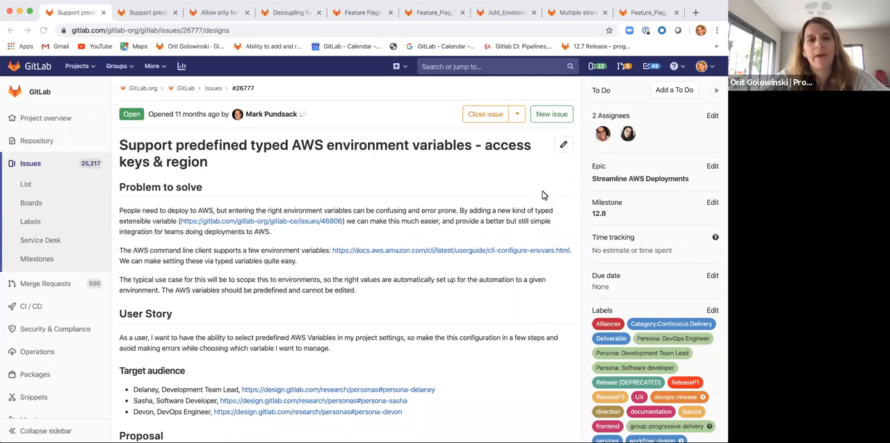
pyautogui.moveTo(534, 194)
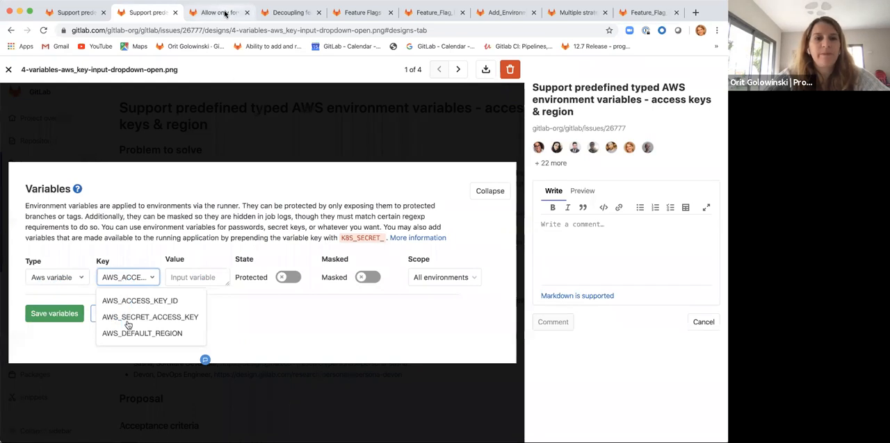
# Switch to issue #25276, 'Allow only forward deployments', showing its problem and solution
pyautogui.click(217, 13)
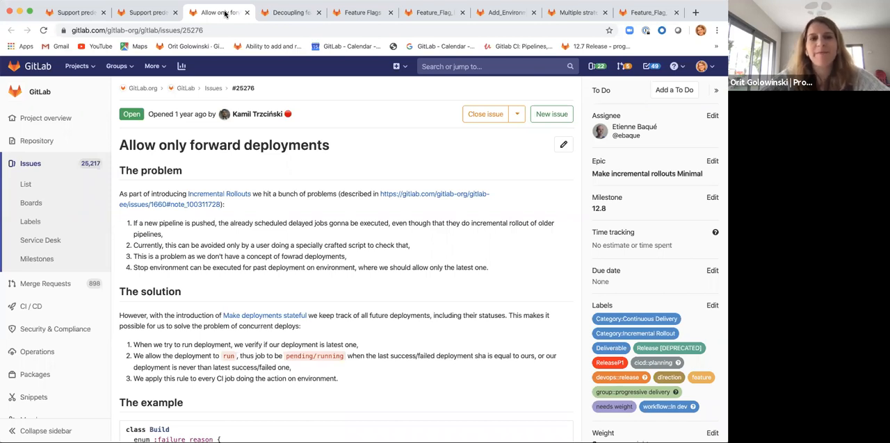
# Review the decoupling environments and strategies issue, then view testing-project's feature flags demo and new_ff
pyautogui.click(286, 13)
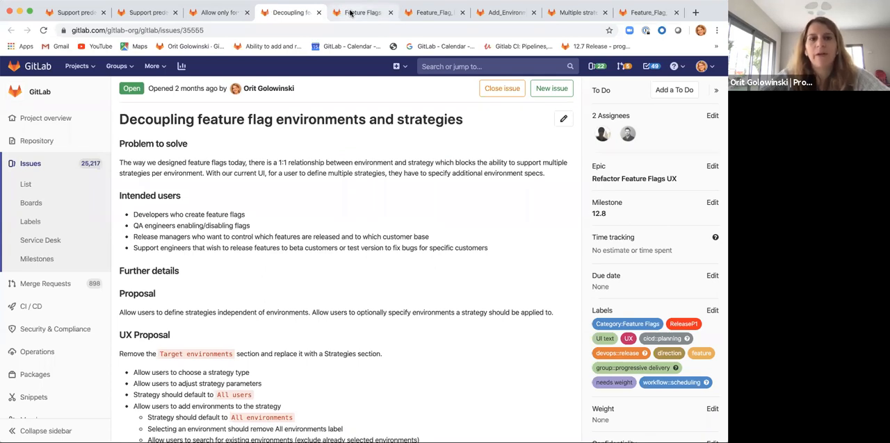
pyautogui.click(361, 13)
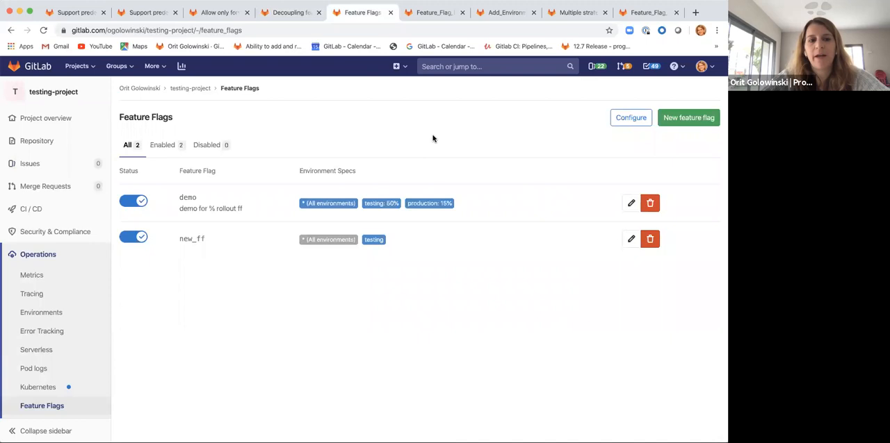
pyautogui.click(30, 209)
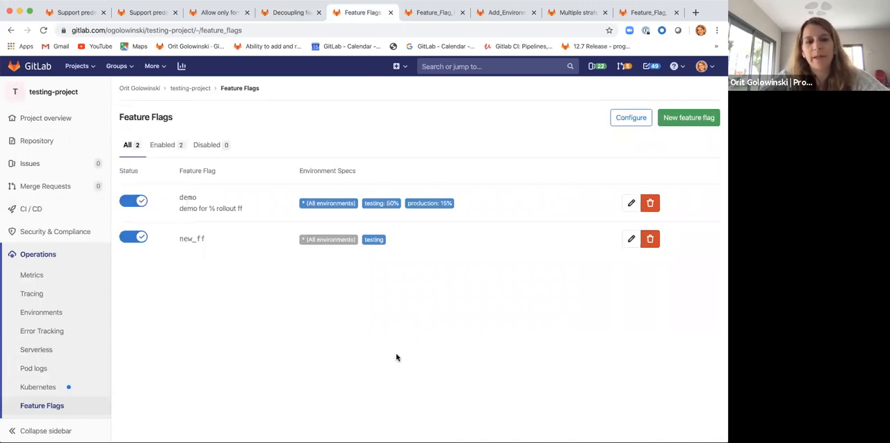
pyautogui.moveTo(210, 221)
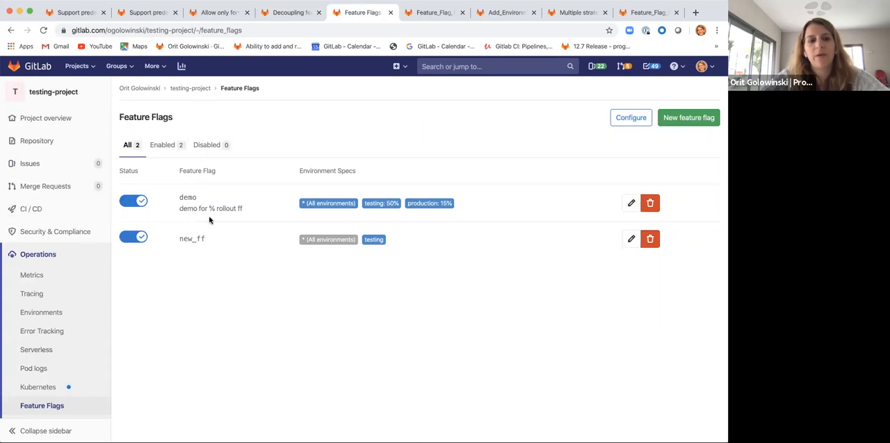
pyautogui.moveTo(141, 256)
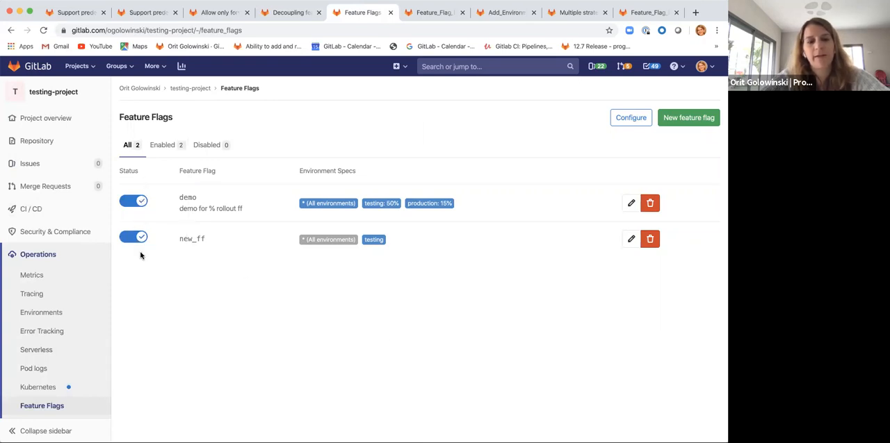
pyautogui.moveTo(206, 255)
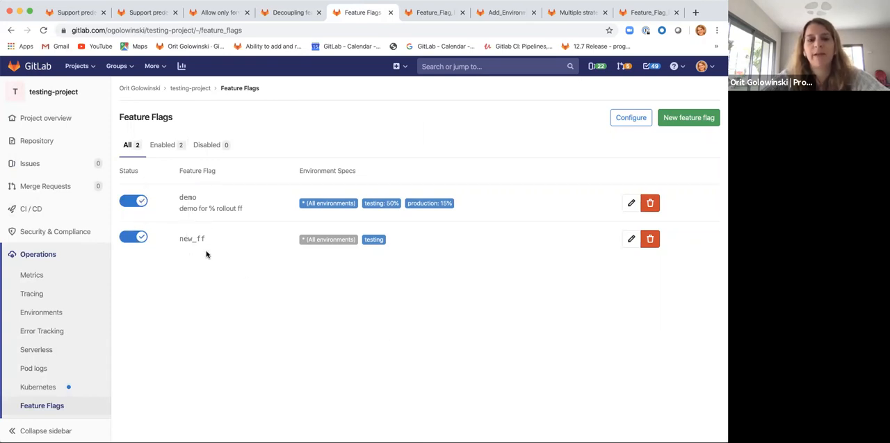
pyautogui.moveTo(417, 232)
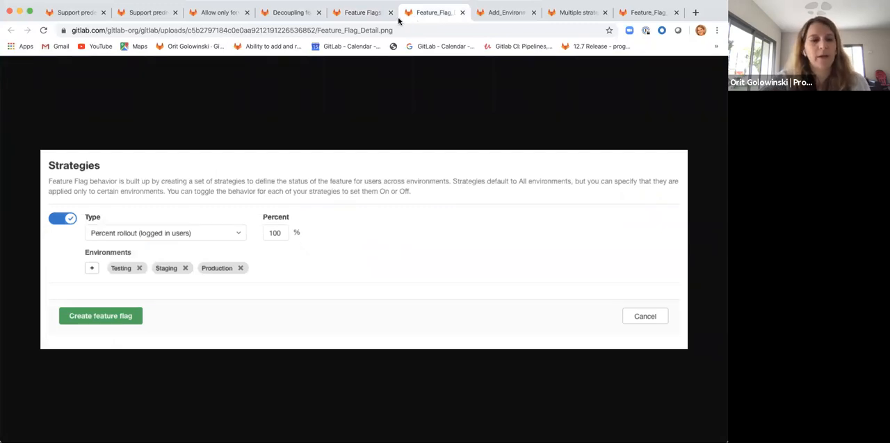
pyautogui.moveTo(80, 276)
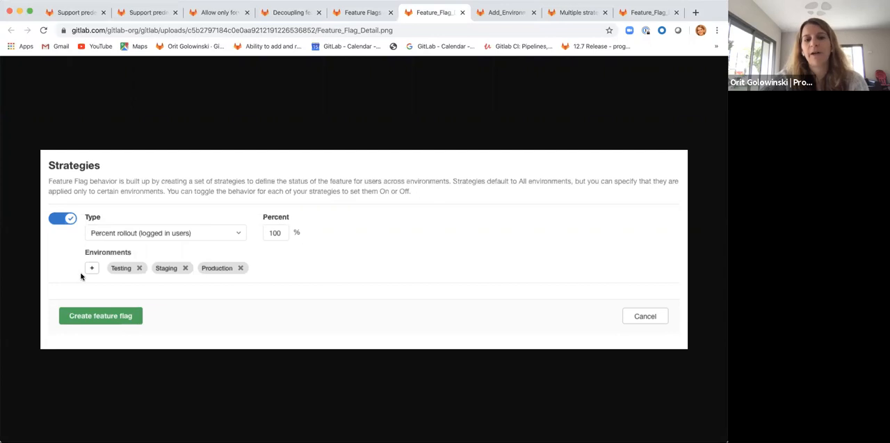
pyautogui.moveTo(179, 189)
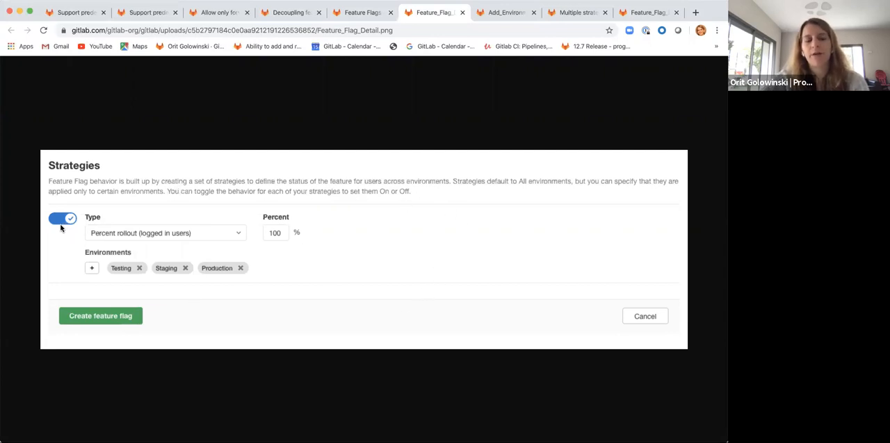
pyautogui.moveTo(78, 235)
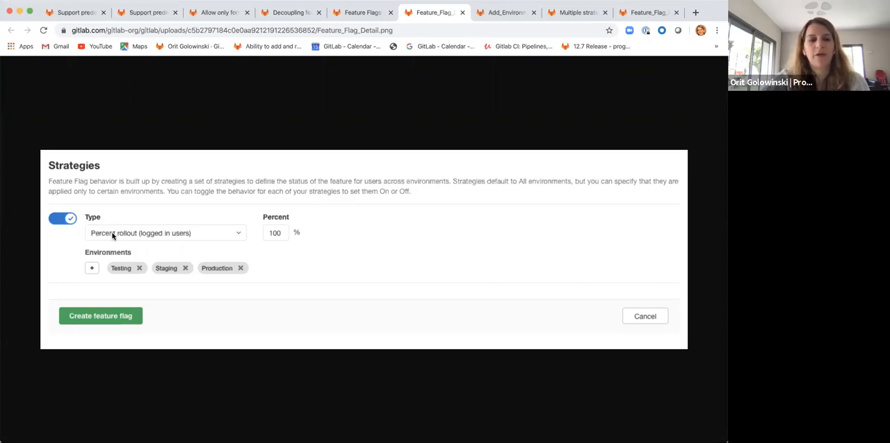
pyautogui.moveTo(139, 243)
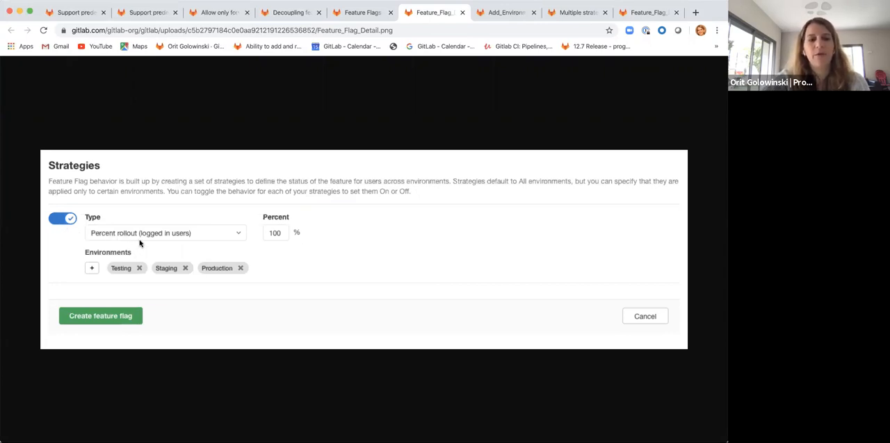
pyautogui.moveTo(146, 243)
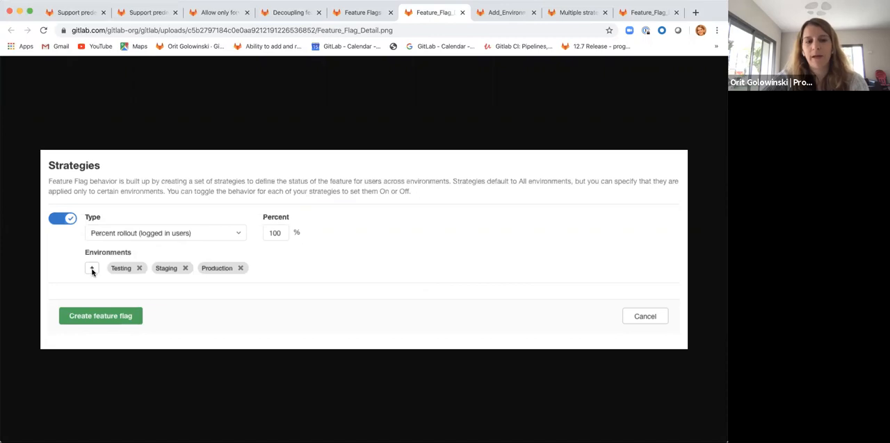
pyautogui.moveTo(456, 128)
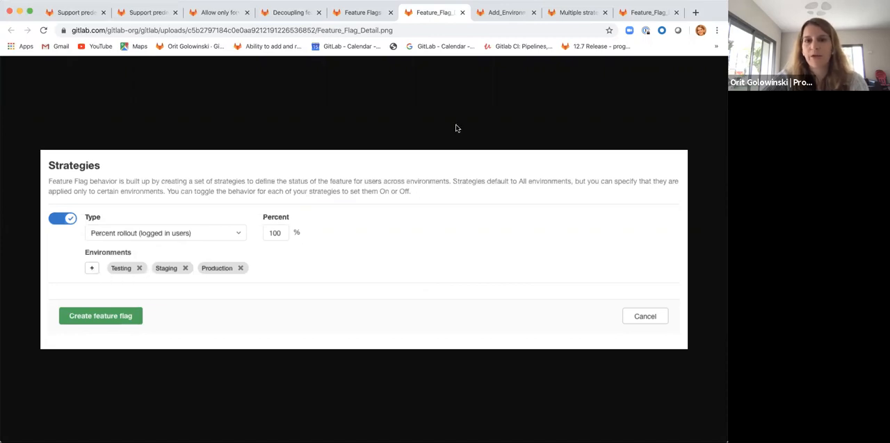
# View the Add Environments mockup offering qa, dev and UAT environments
pyautogui.click(91, 268)
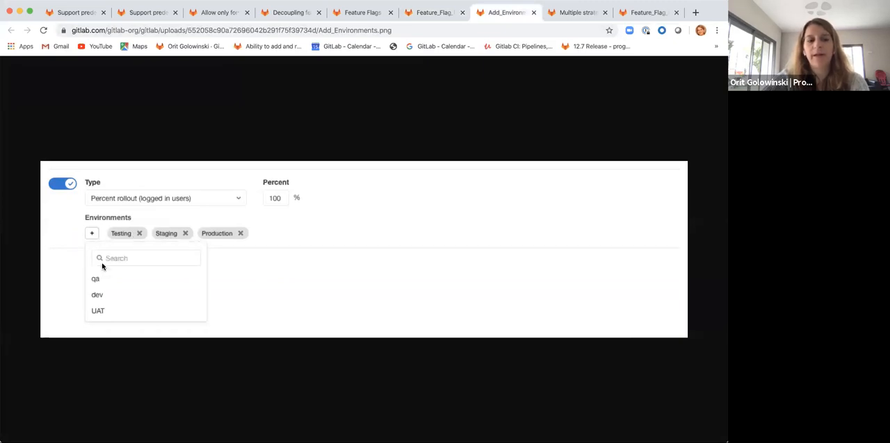
pyautogui.moveTo(103, 314)
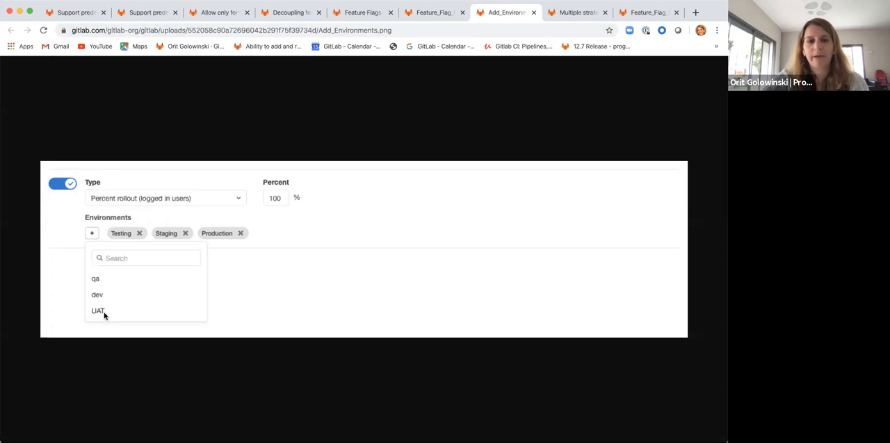
pyautogui.moveTo(262, 197)
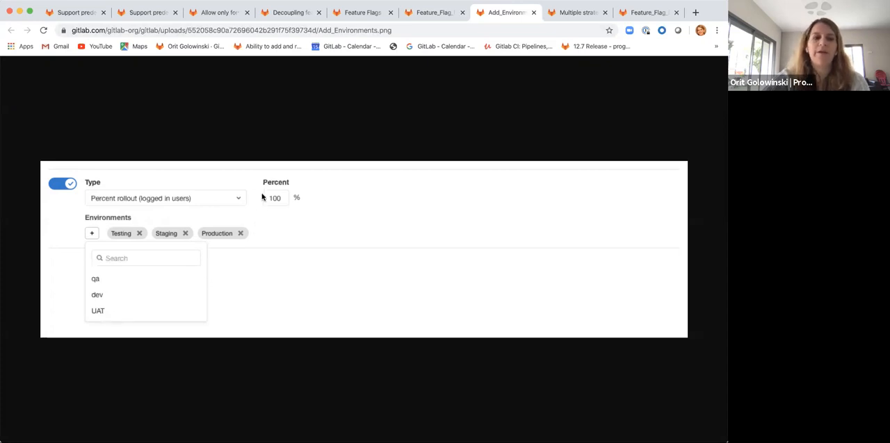
pyautogui.moveTo(204, 249)
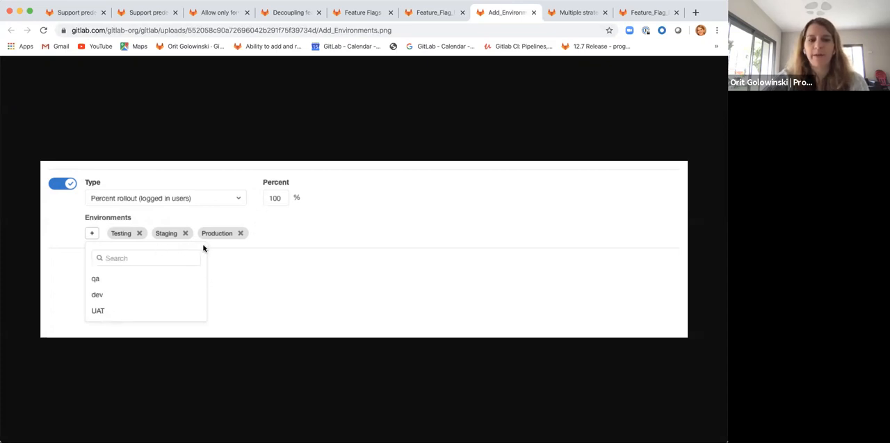
pyautogui.moveTo(254, 243)
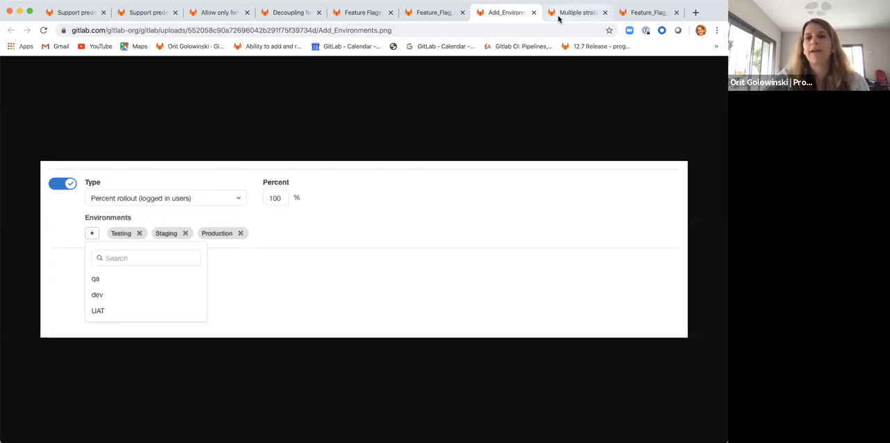
# Switch to issue #35554, 'Multiple strategies per Environment', under the Refactor Feature Flags UX epic
pyautogui.click(577, 12)
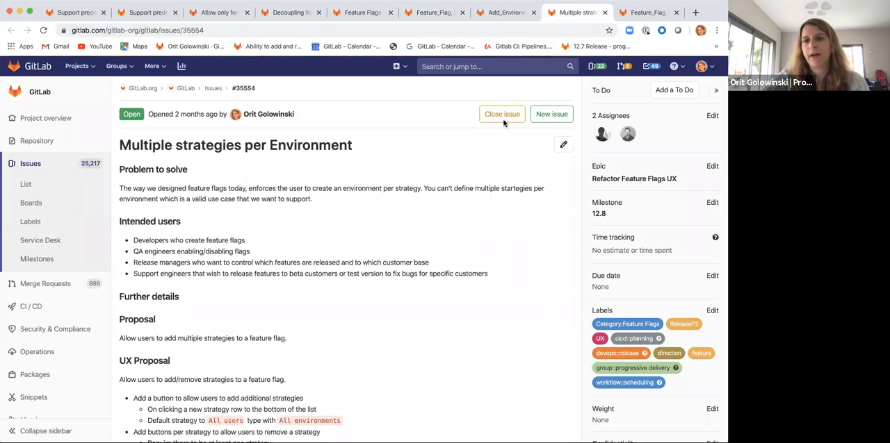
pyautogui.moveTo(480, 163)
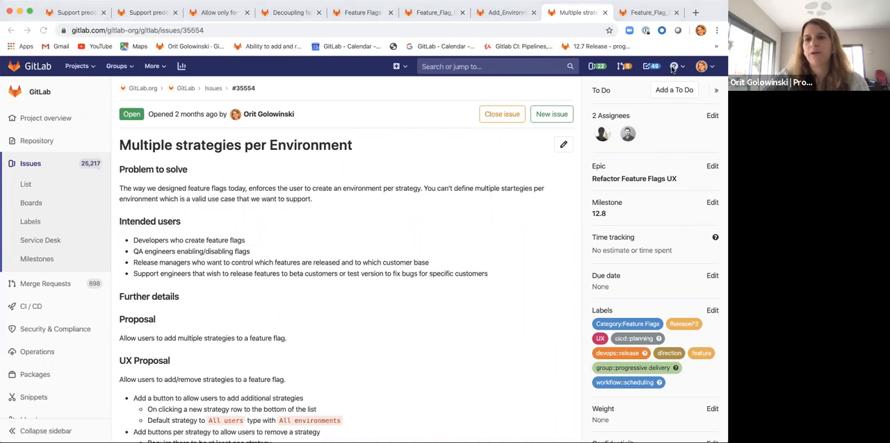
pyautogui.moveTo(566, 102)
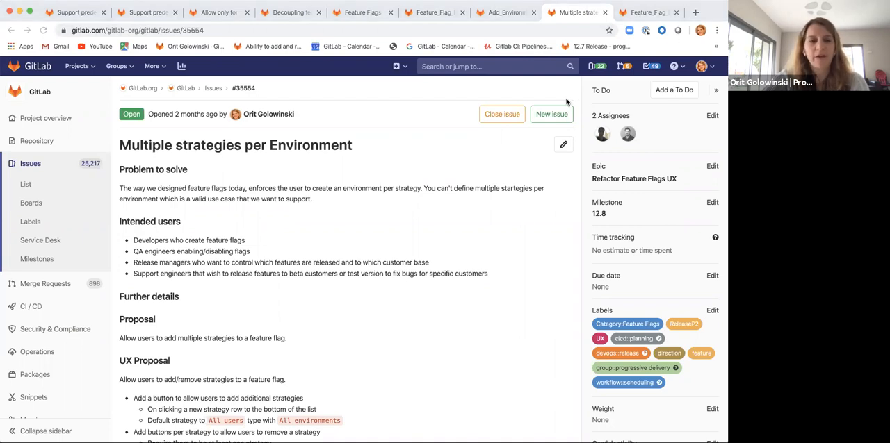
pyautogui.moveTo(483, 201)
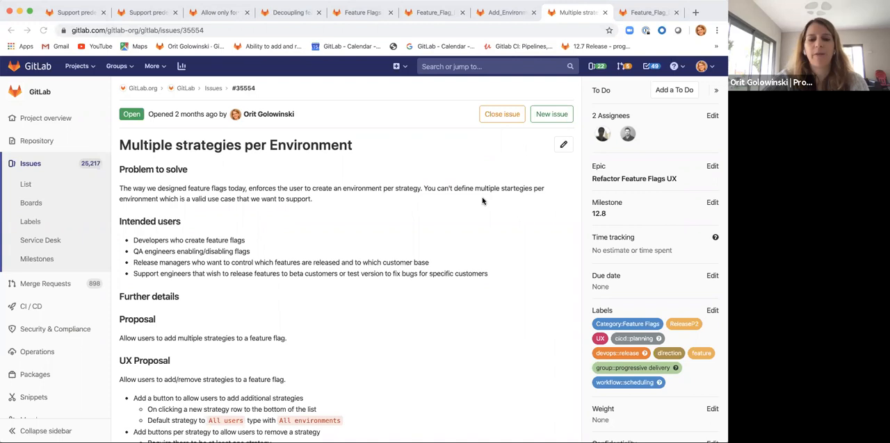
pyautogui.moveTo(479, 209)
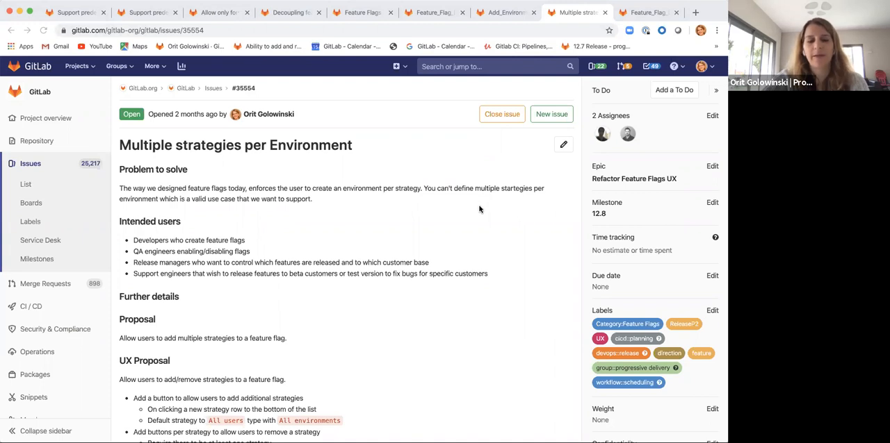
# View the Feature Flag Detail mockup with percent rollout, all users, user IDs and group strategies
pyautogui.click(646, 13)
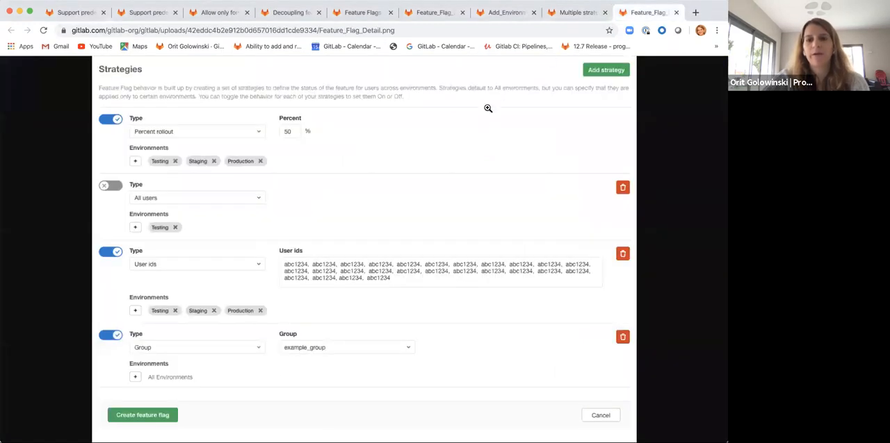
pyautogui.moveTo(481, 131)
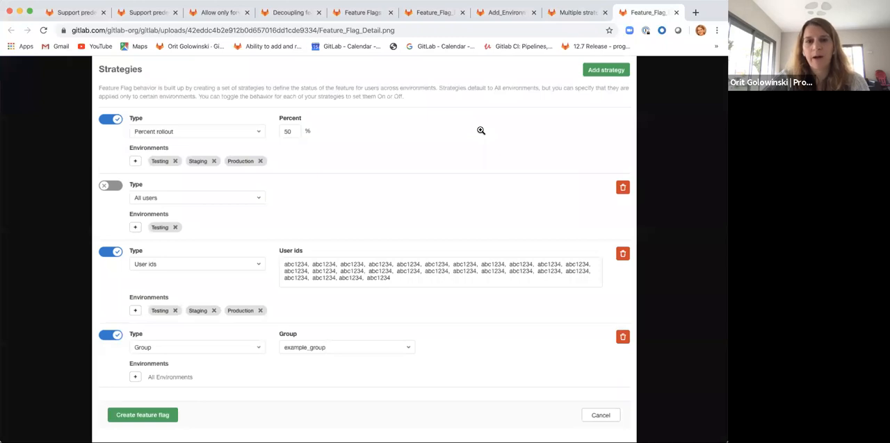
pyautogui.moveTo(587, 64)
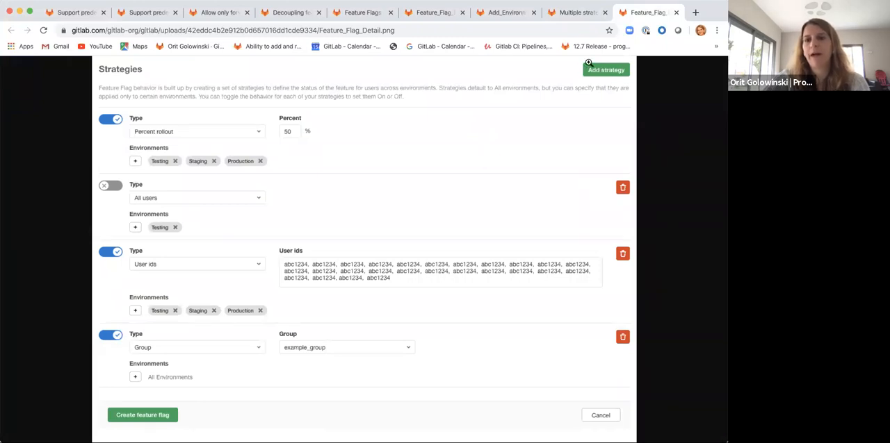
pyautogui.moveTo(437, 134)
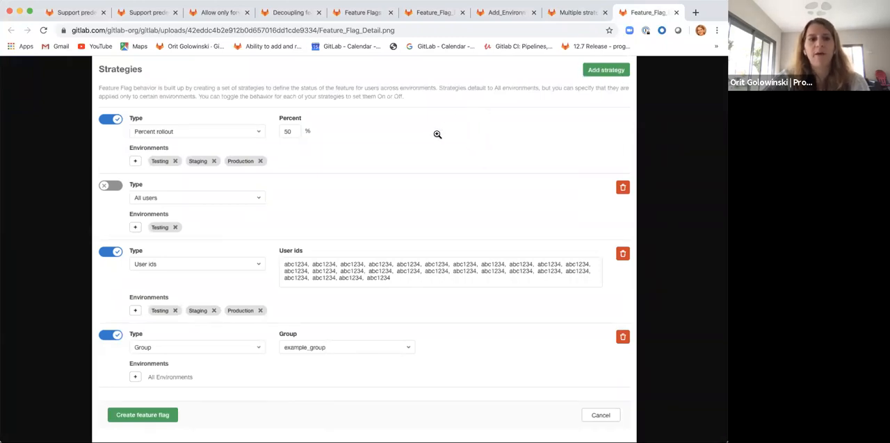
pyautogui.moveTo(144, 47)
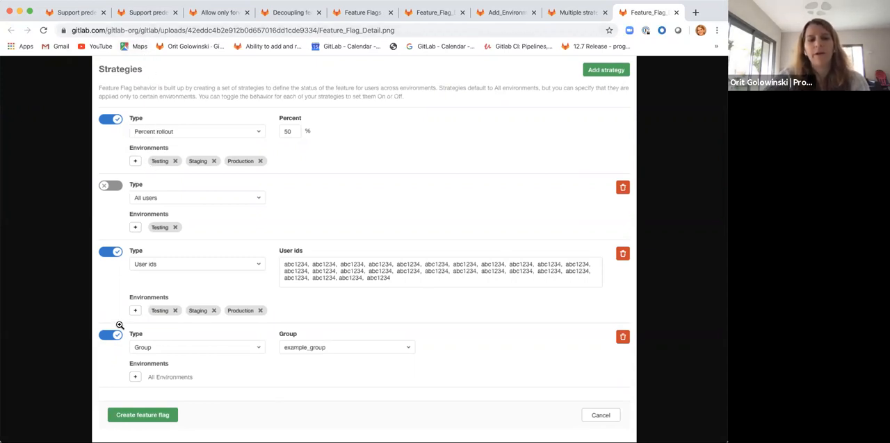
pyautogui.moveTo(200, 285)
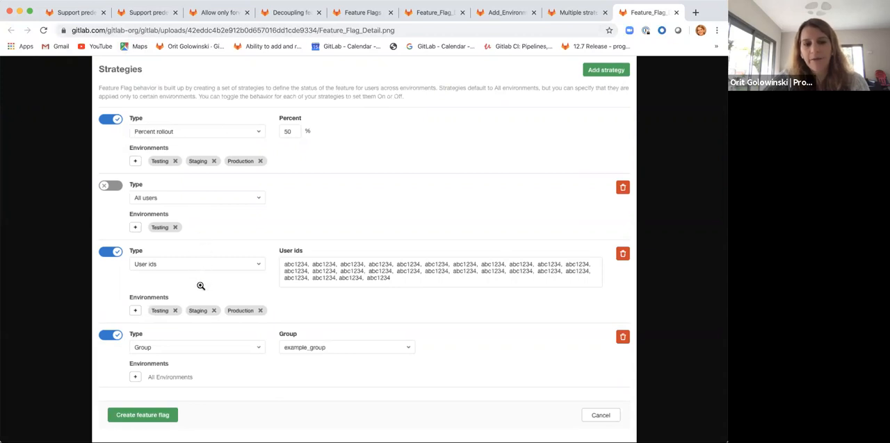
pyautogui.moveTo(282, 277)
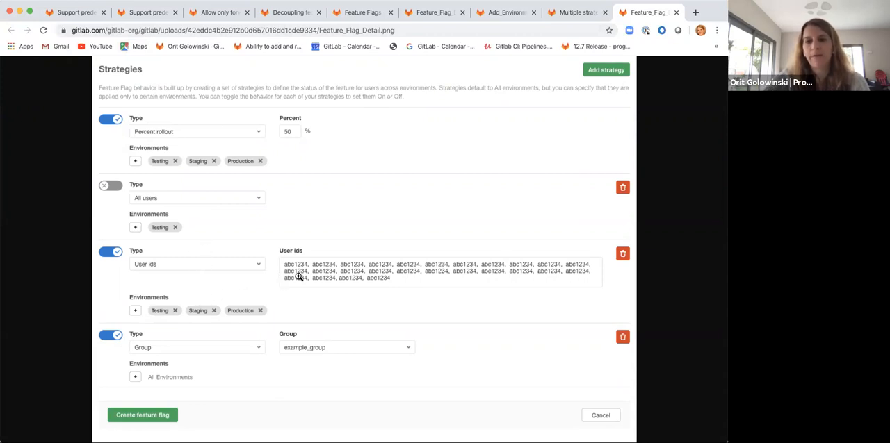
pyautogui.moveTo(312, 147)
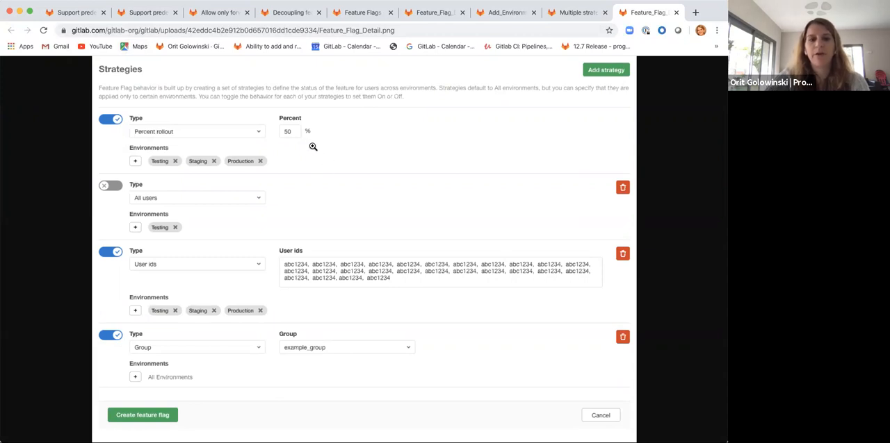
pyautogui.moveTo(226, 298)
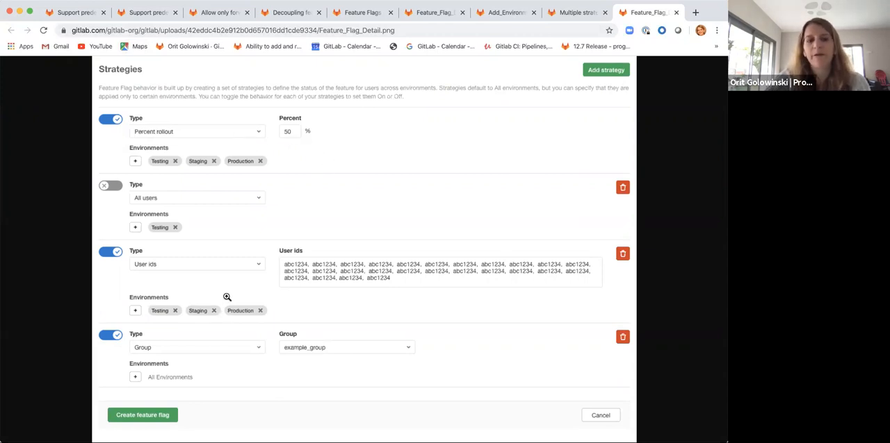
pyautogui.moveTo(401, 267)
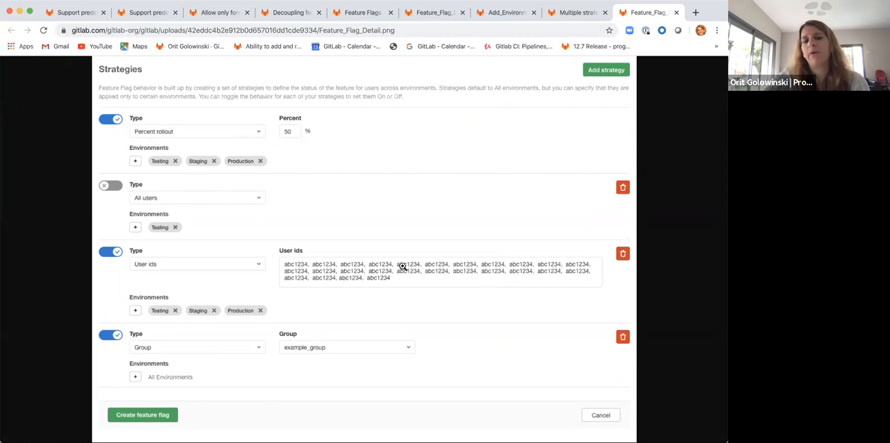
pyautogui.moveTo(366, 321)
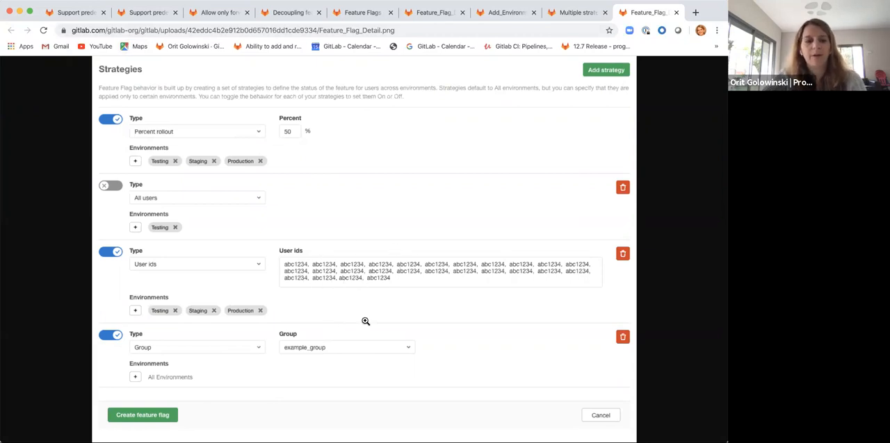
pyautogui.moveTo(382, 322)
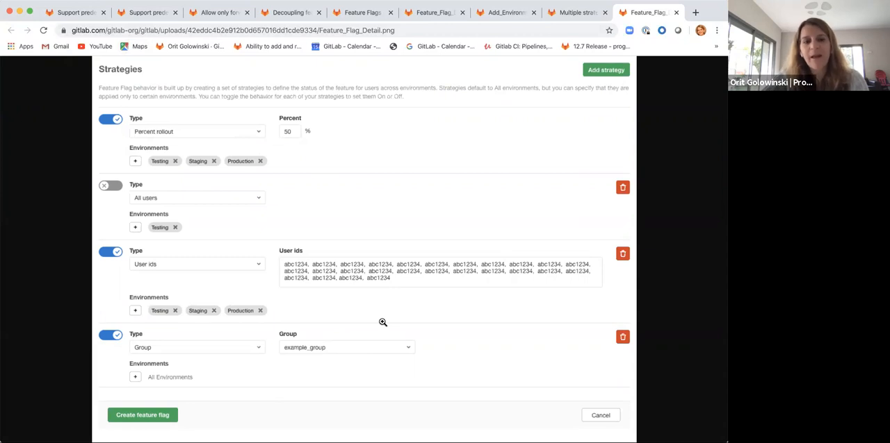
pyautogui.moveTo(281, 313)
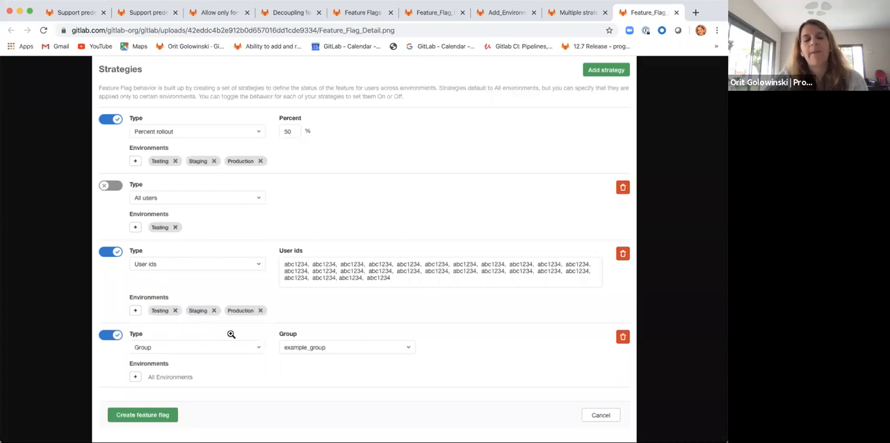
pyautogui.moveTo(201, 321)
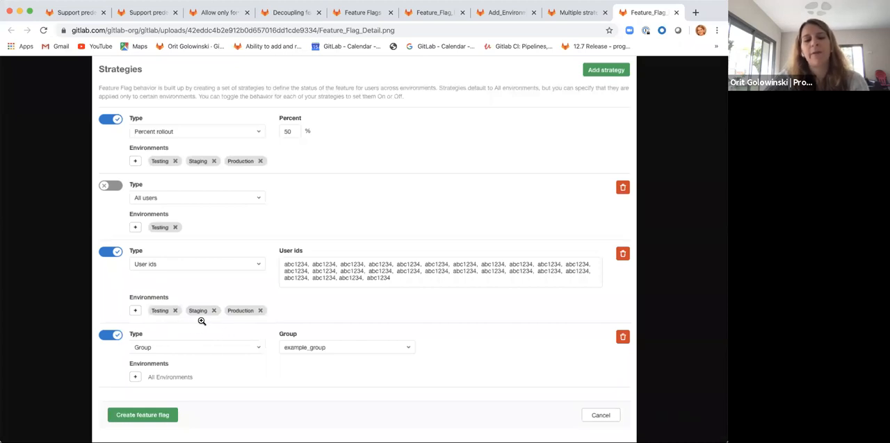
pyautogui.moveTo(283, 311)
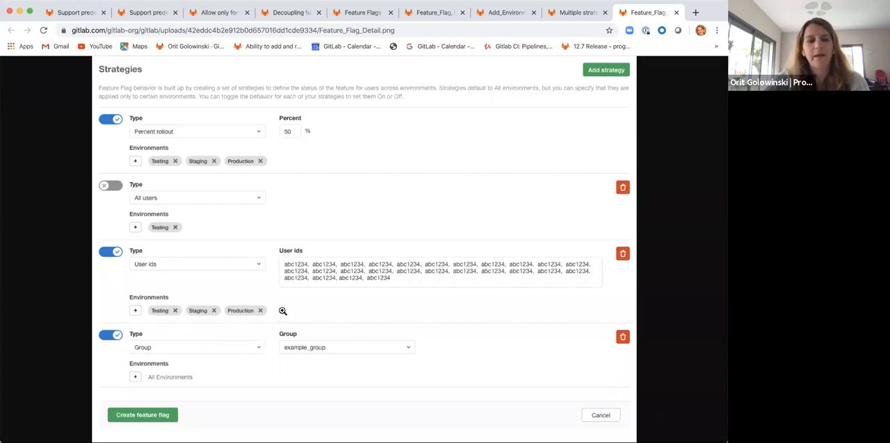
pyautogui.moveTo(290, 308)
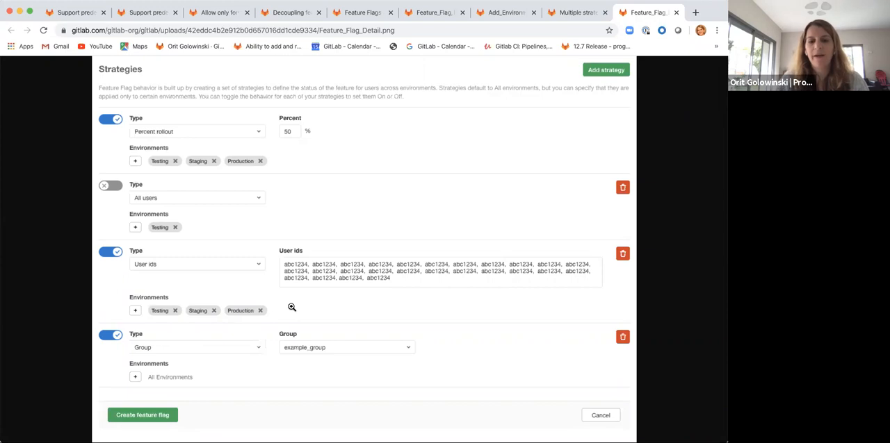
pyautogui.moveTo(419, 403)
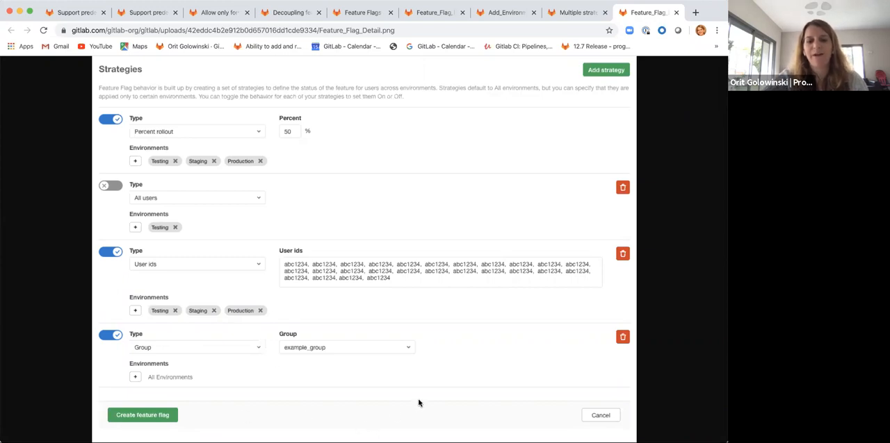